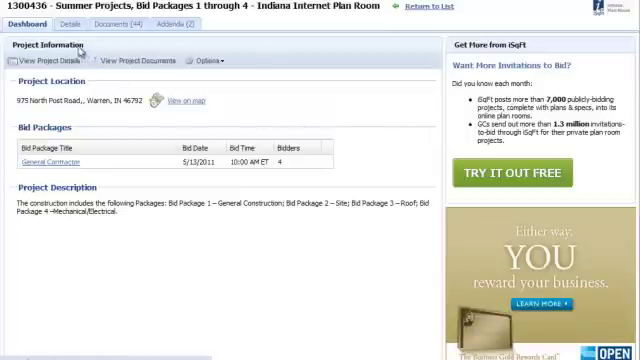
# Open the Details tab for the Summer Projects, Bid Packages 1-4 project
pyautogui.click(62, 26)
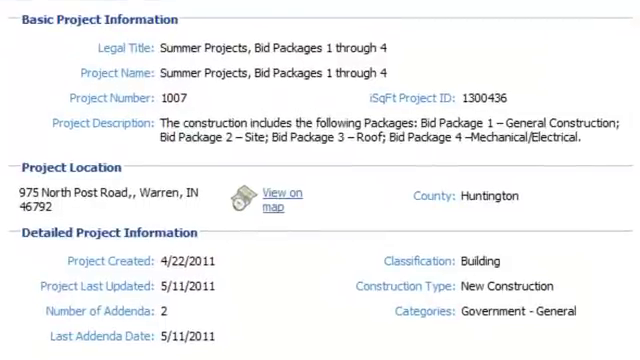
# Scroll through bonding, design team, meetings and trades down to Document Information with deposit terms
pyautogui.scroll(-3)
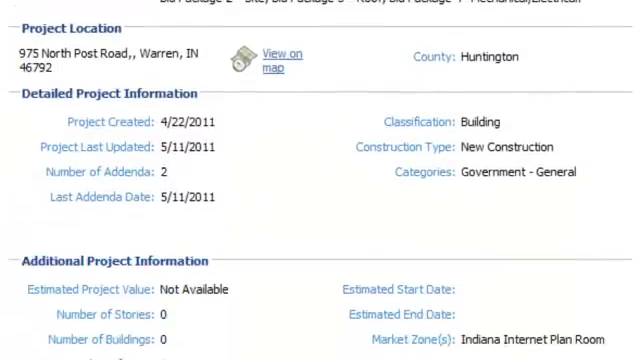
pyautogui.scroll(-3)
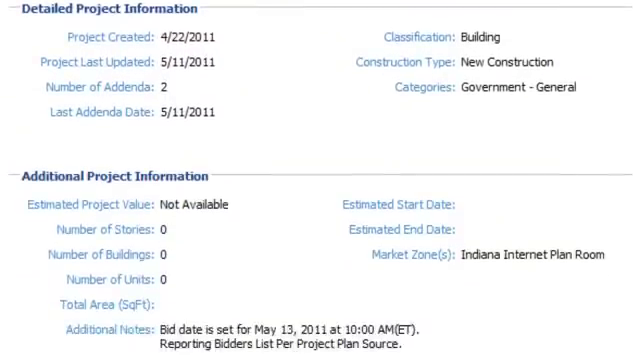
pyautogui.scroll(-3)
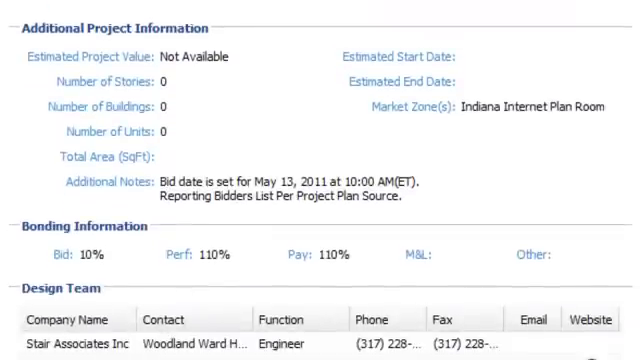
pyautogui.scroll(-3)
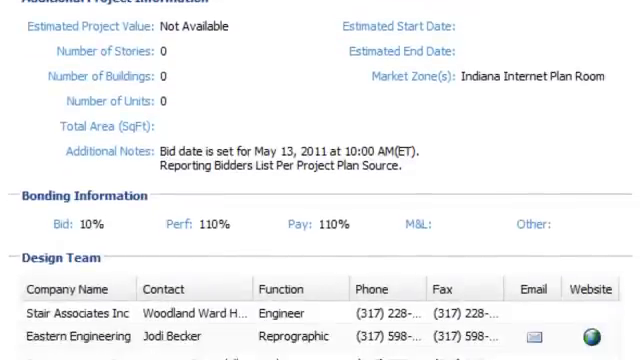
pyautogui.scroll(-3)
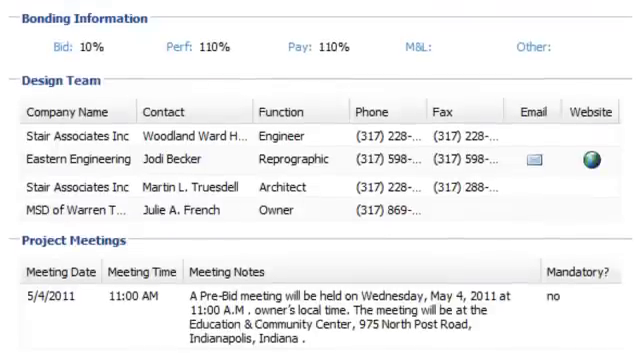
pyautogui.scroll(-3)
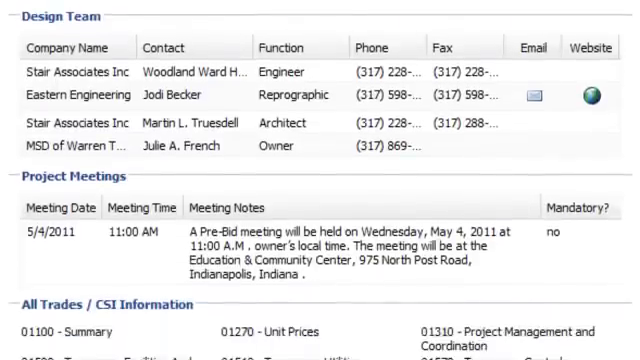
pyautogui.scroll(-3)
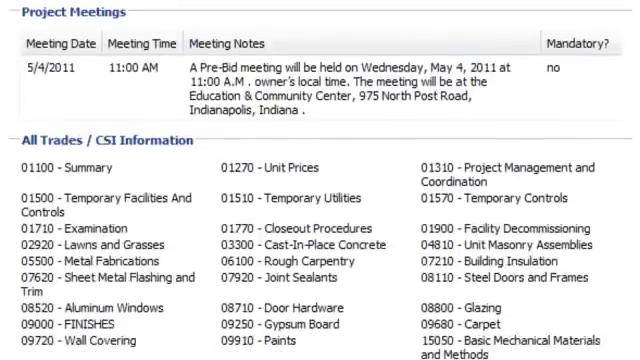
pyautogui.scroll(-3)
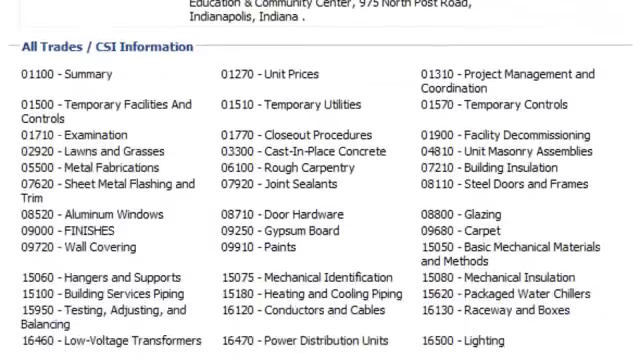
pyautogui.scroll(-3)
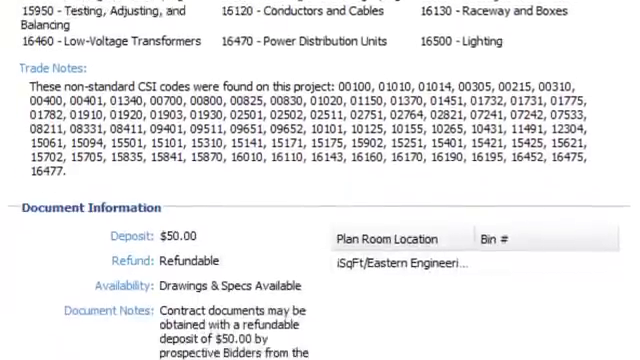
pyautogui.scroll(-3)
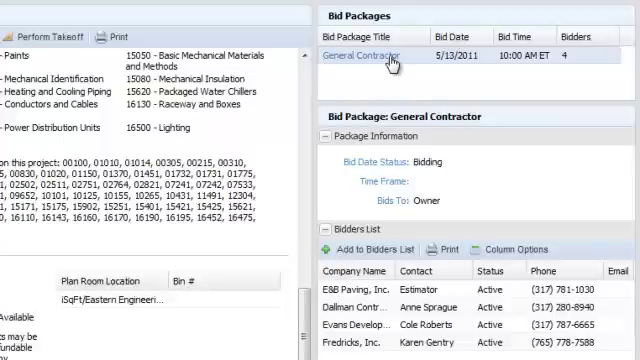
pyautogui.moveTo(499, 176)
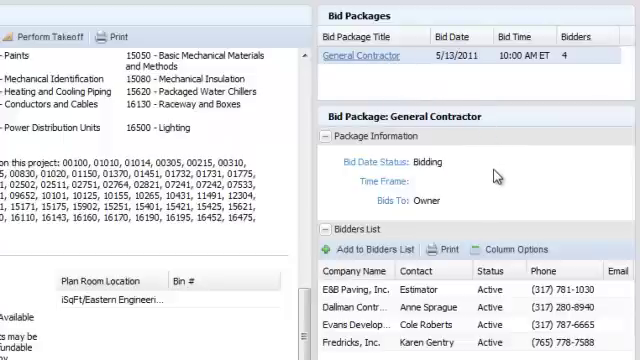